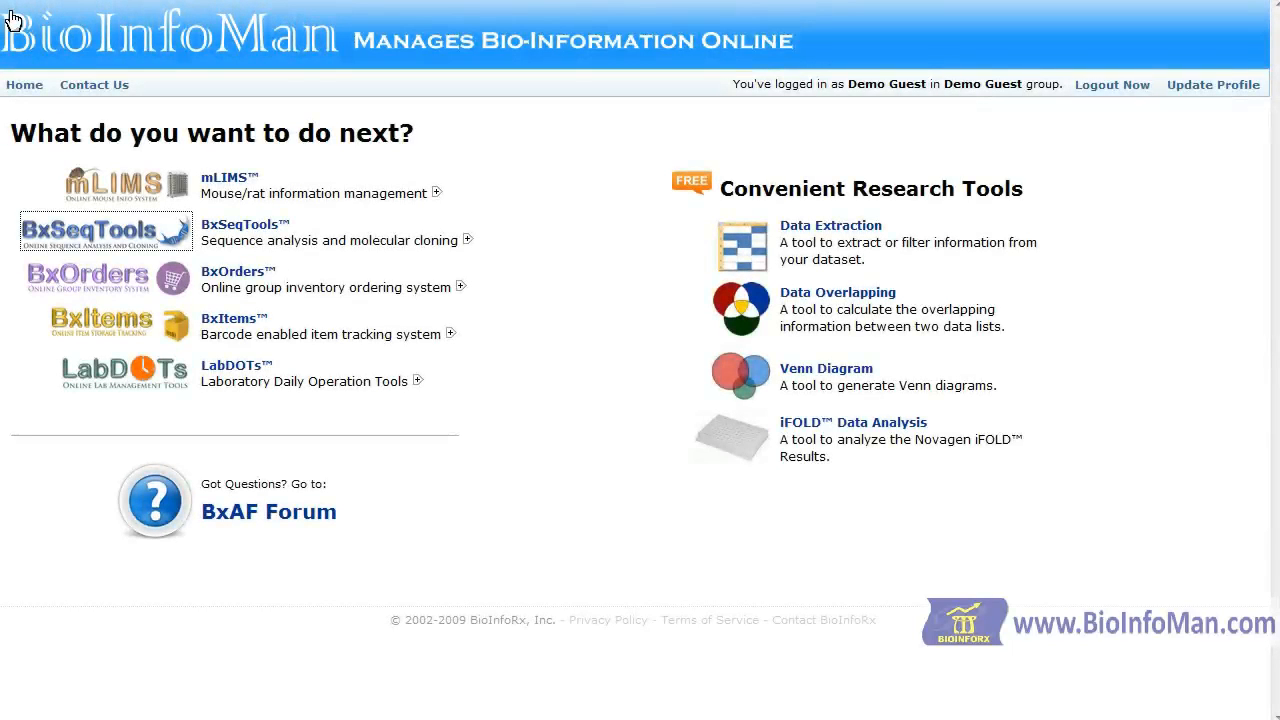
{"action": "mouse_move", "coordinate": [57, 30]}
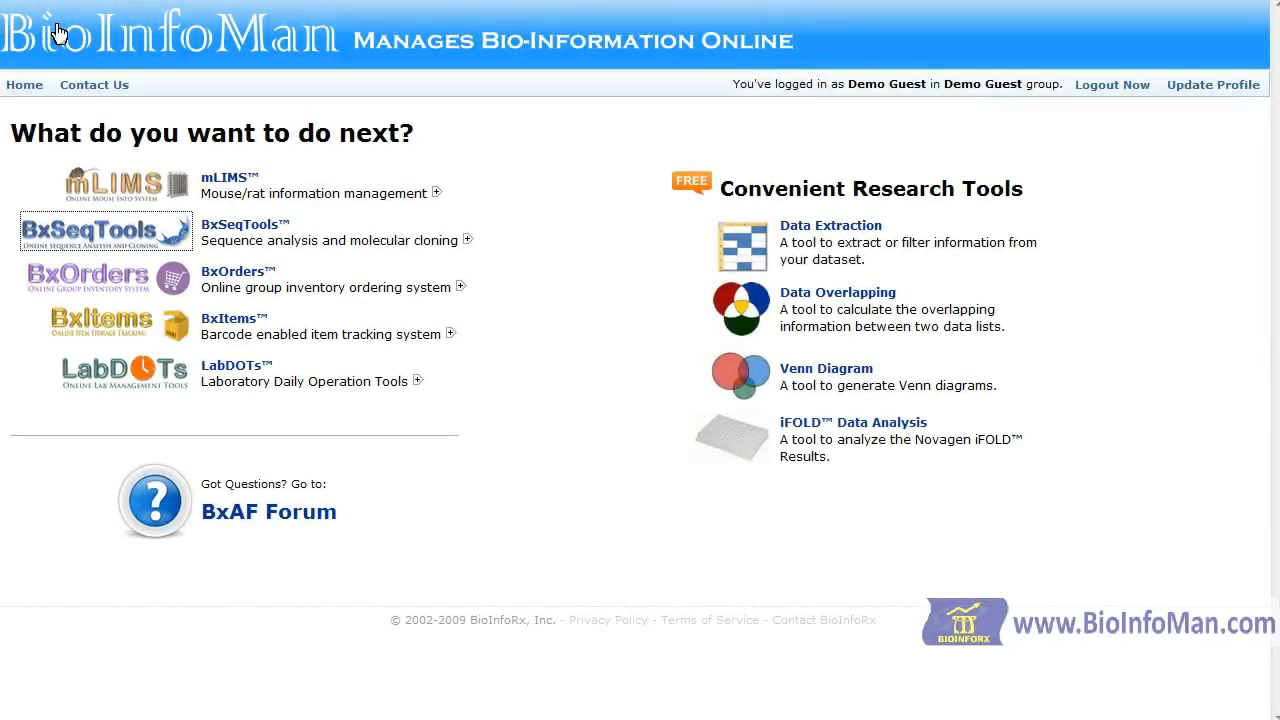
Open the Open Sequences page, cycling data sources GenBank, local file, saved, ending on Paste Directly
{"action": "left_click", "coordinate": [105, 231]}
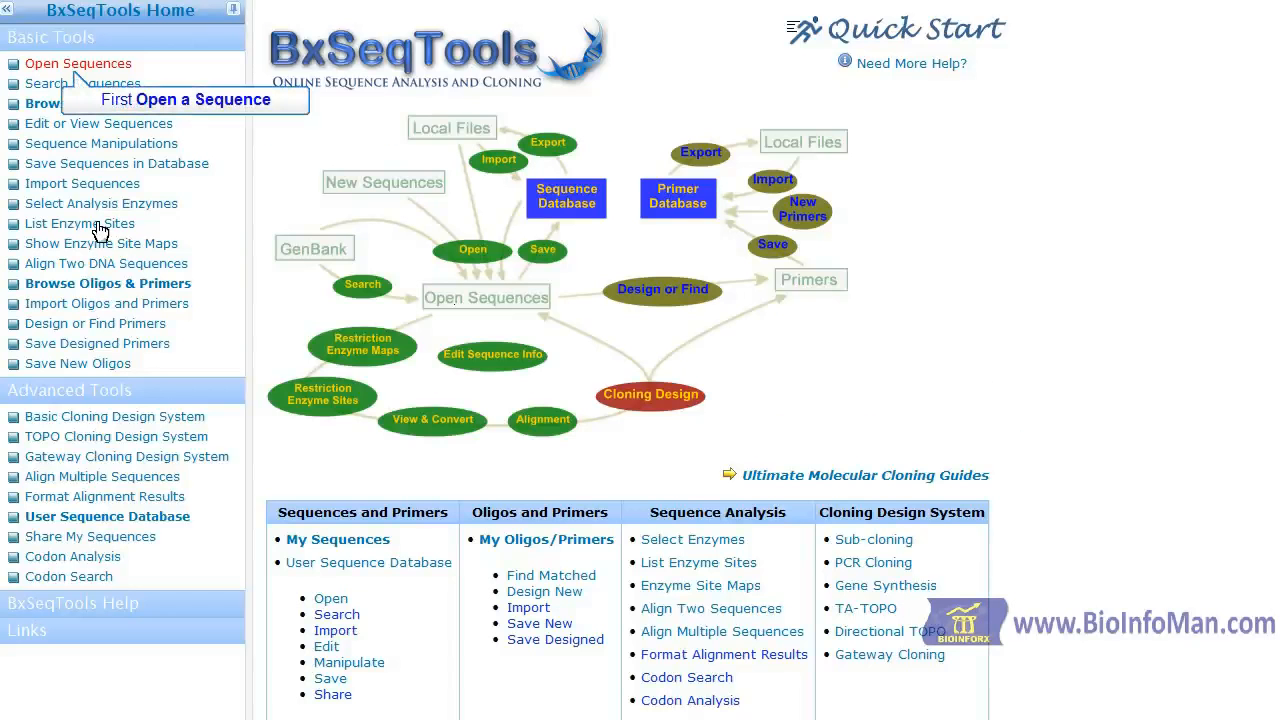
{"action": "left_click", "coordinate": [78, 63]}
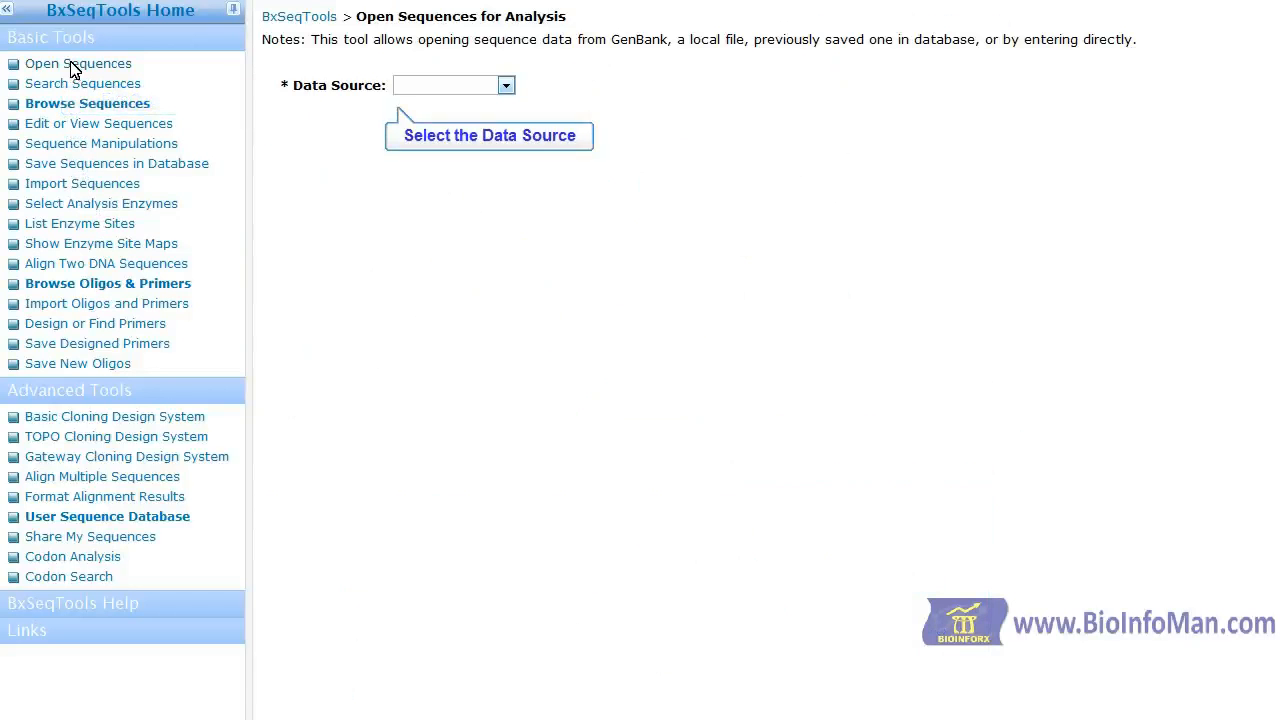
{"action": "left_click", "coordinate": [505, 85]}
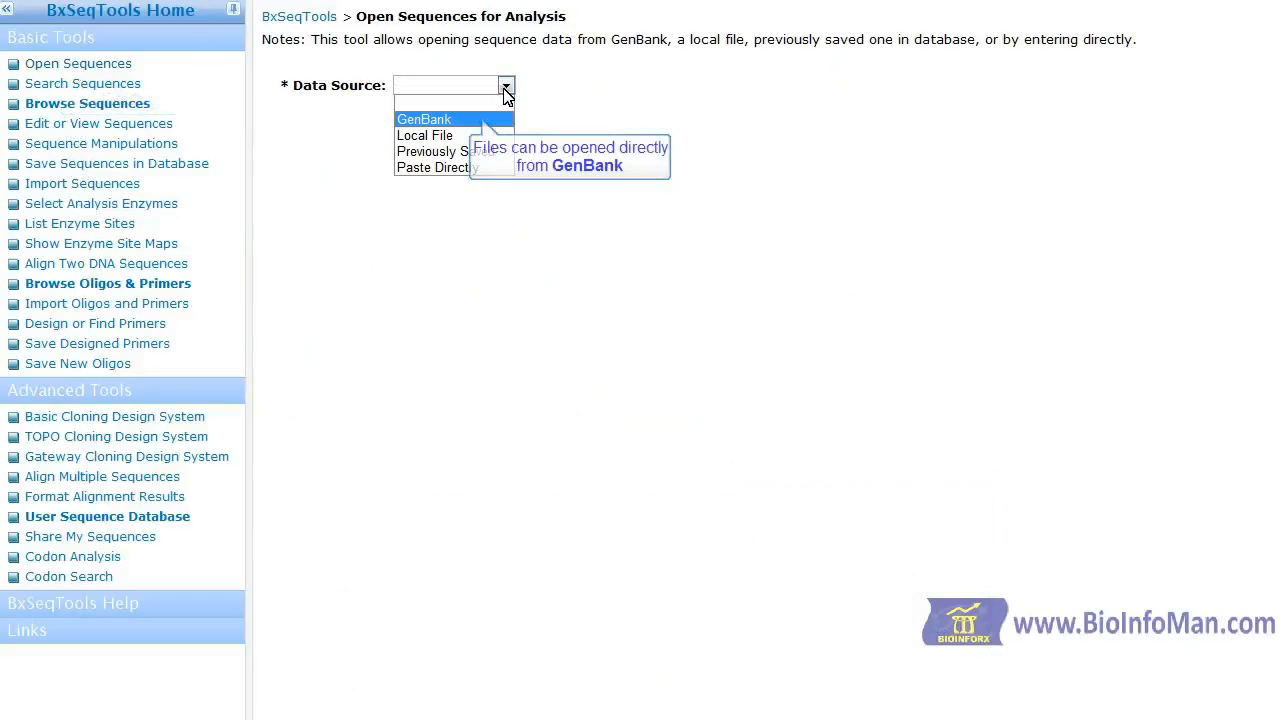
{"action": "left_click", "coordinate": [424, 119]}
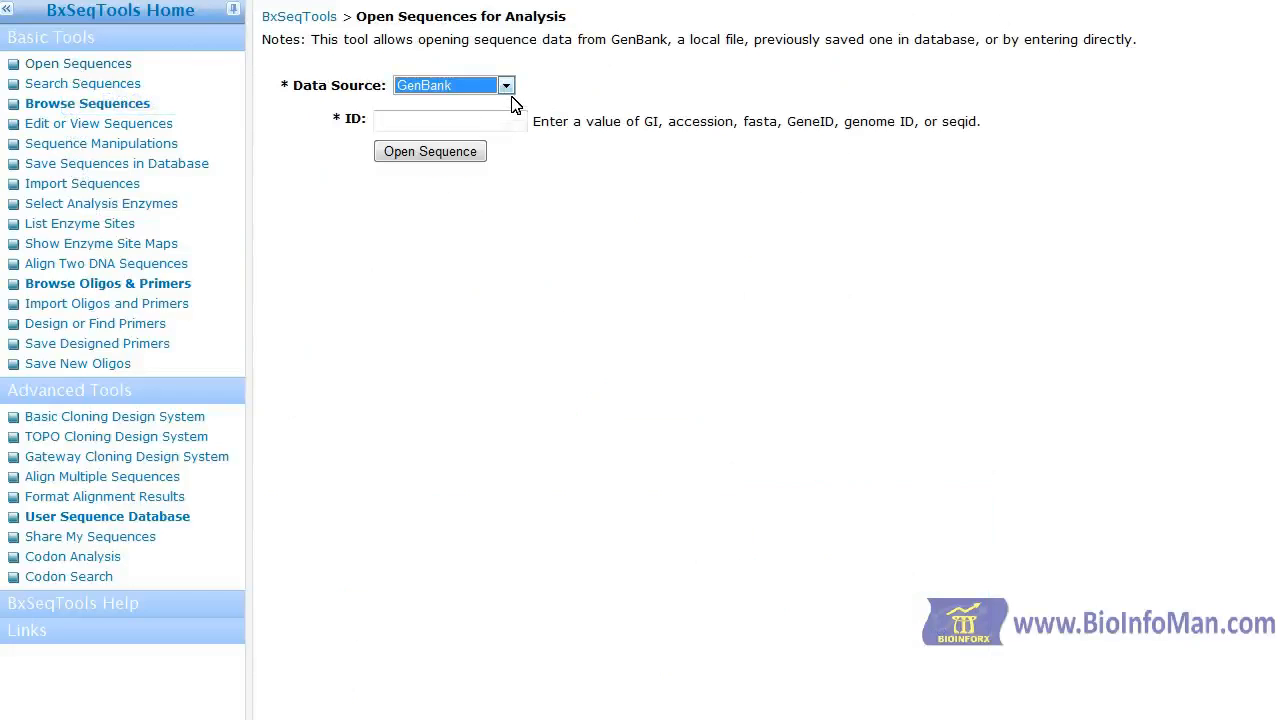
{"action": "left_click", "coordinate": [505, 85]}
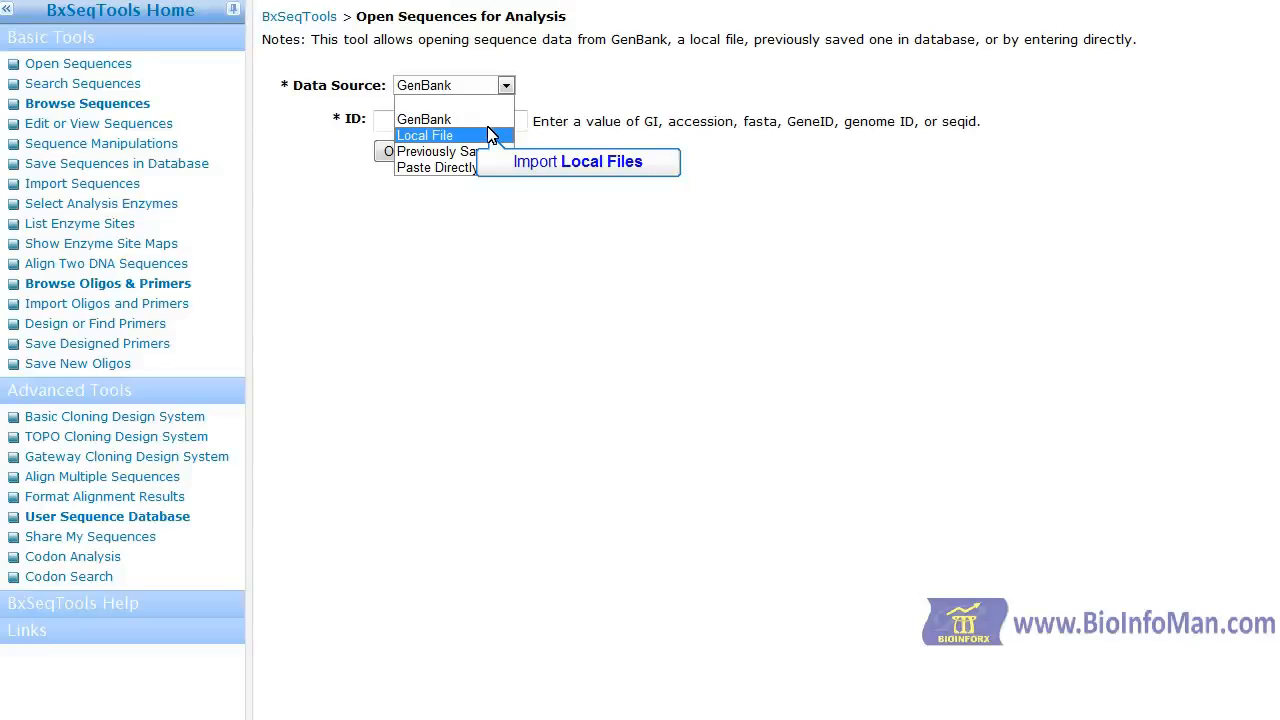
{"action": "left_click", "coordinate": [424, 135]}
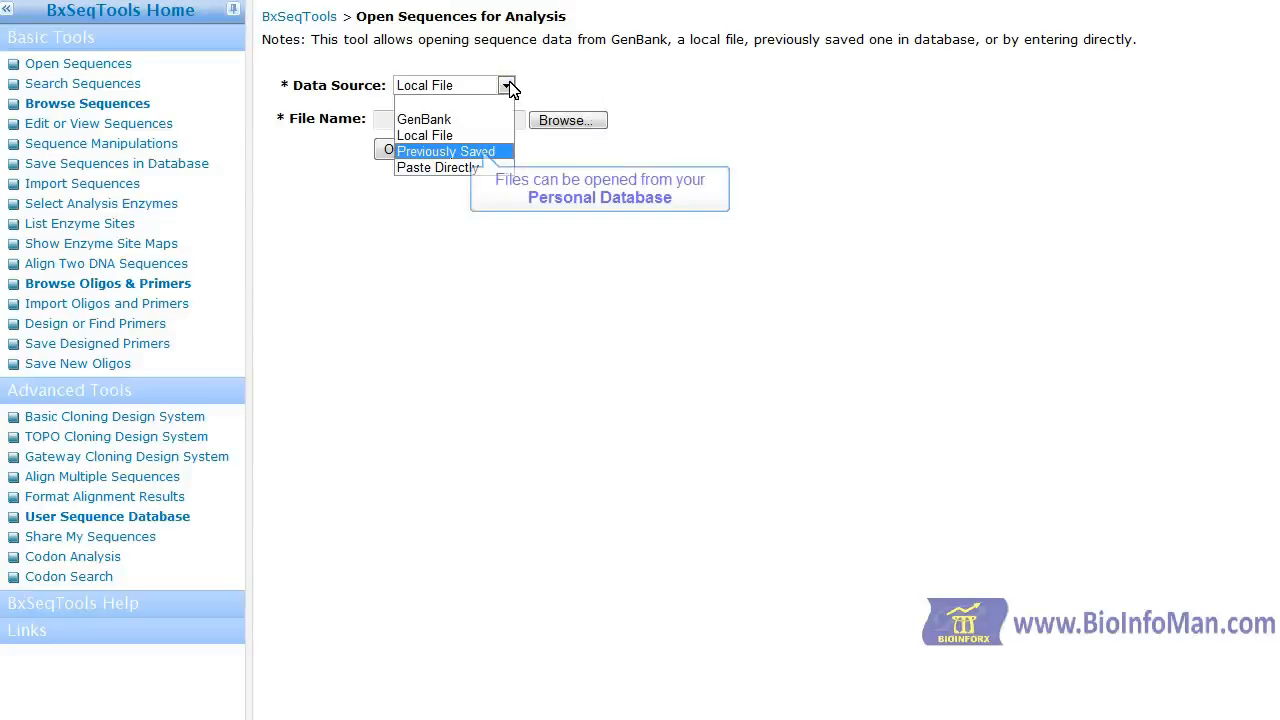
{"action": "left_click", "coordinate": [446, 151]}
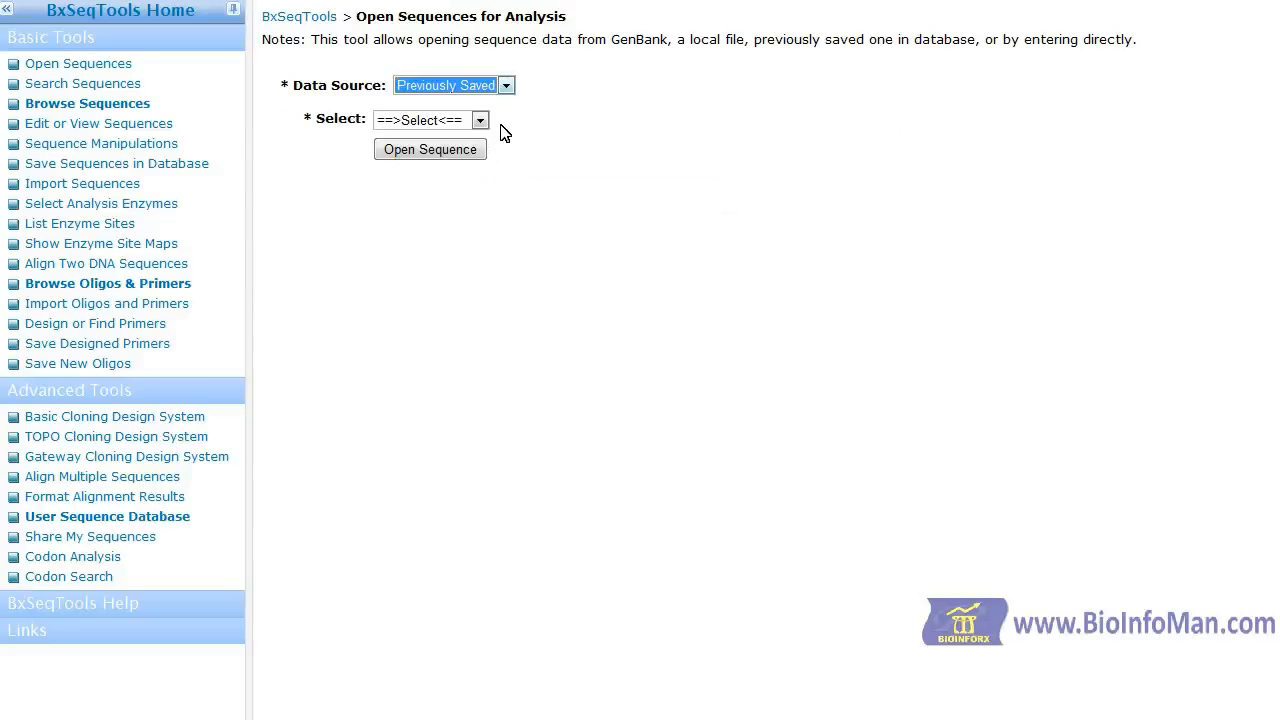
{"action": "left_click", "coordinate": [505, 85]}
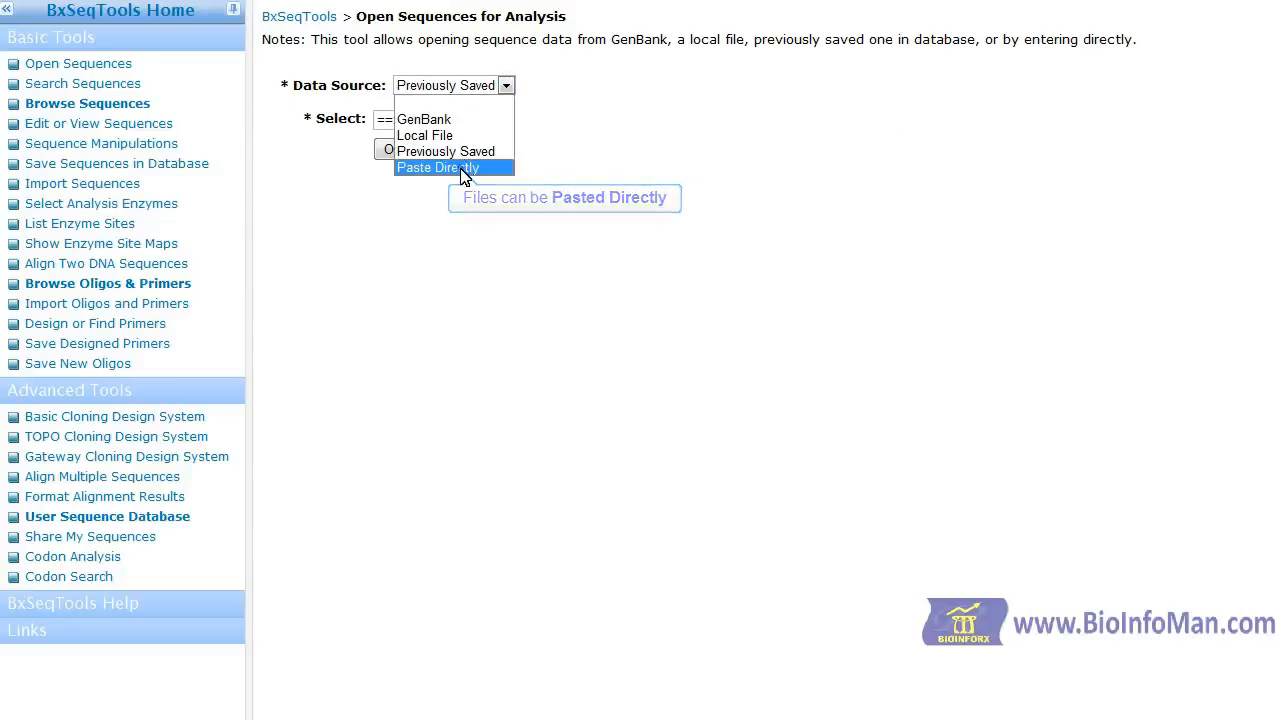
{"action": "left_click", "coordinate": [438, 167]}
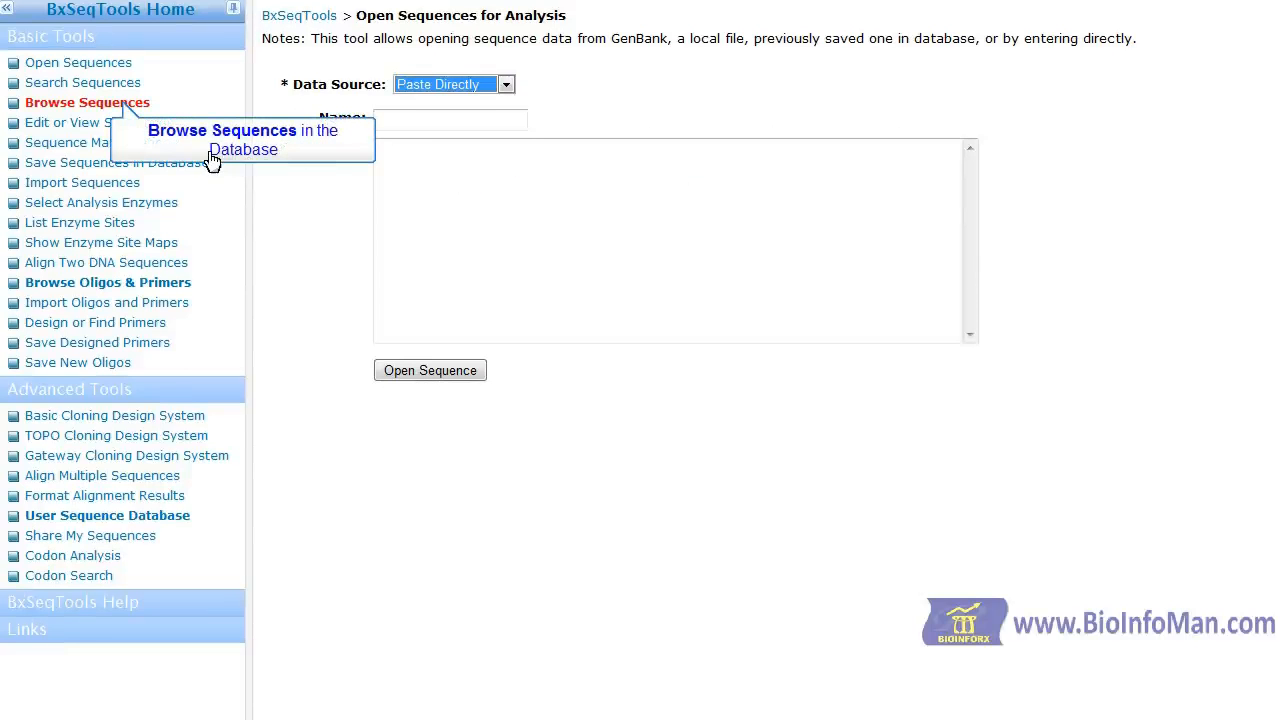
Open the saved pET-21a_rev construct (5443 nt) and load it into Basic Sequence Manipulations
{"action": "left_click", "coordinate": [87, 102]}
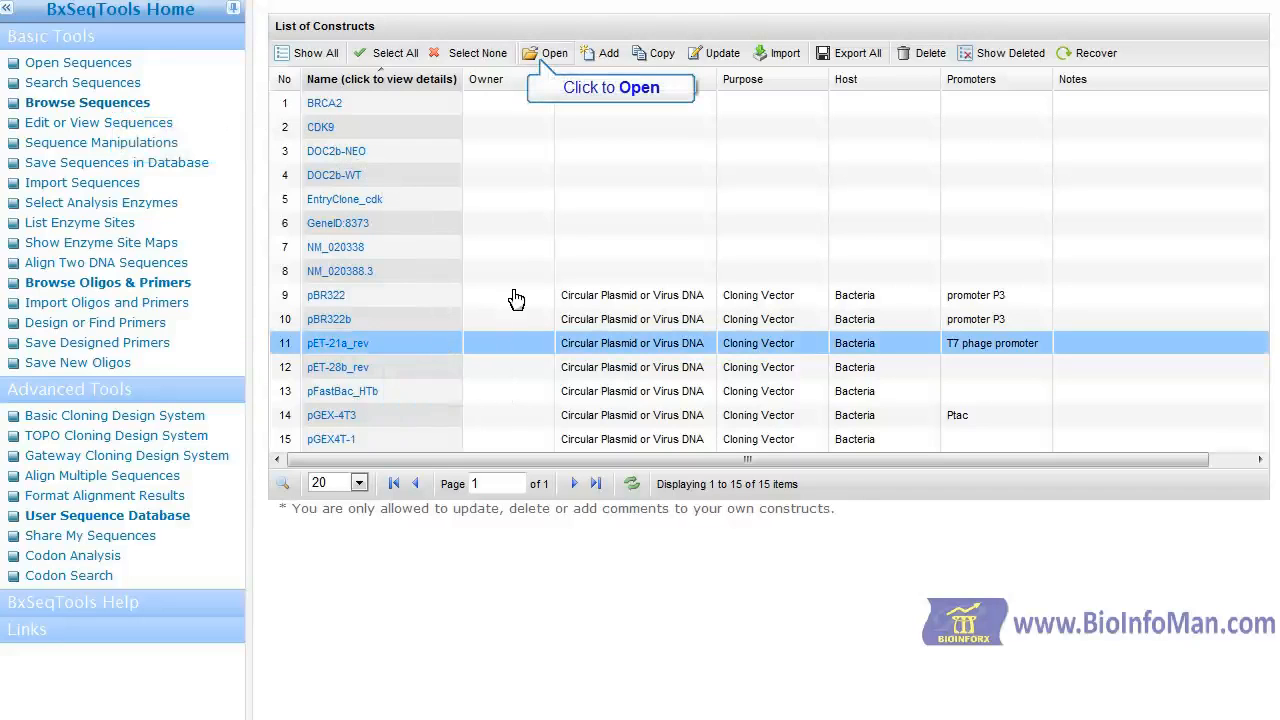
{"action": "left_click", "coordinate": [545, 53]}
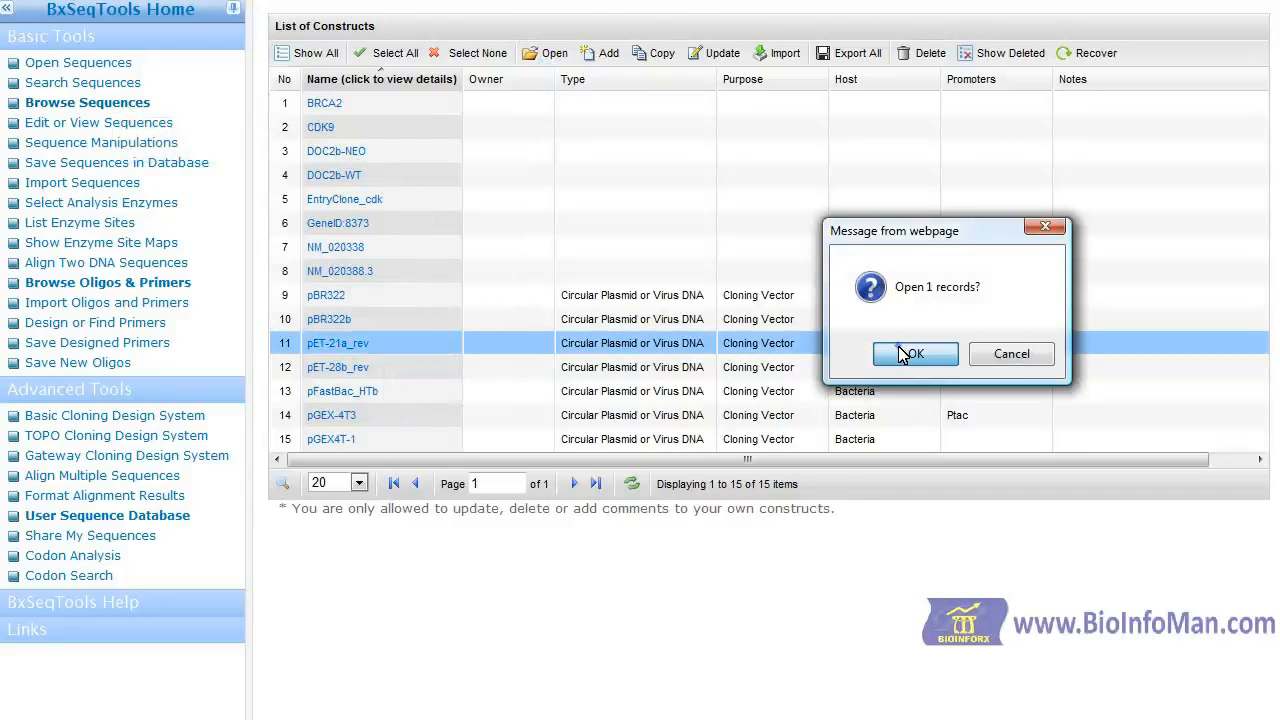
{"action": "left_click", "coordinate": [913, 354]}
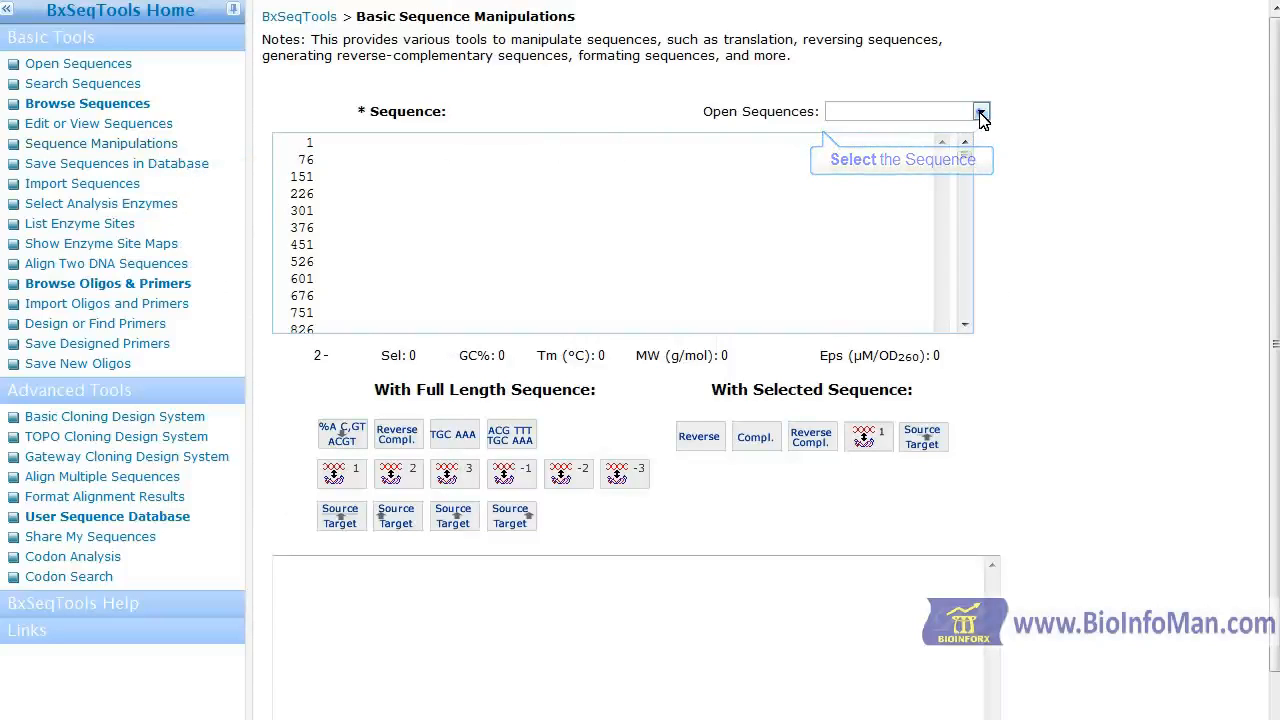
{"action": "left_click", "coordinate": [981, 111]}
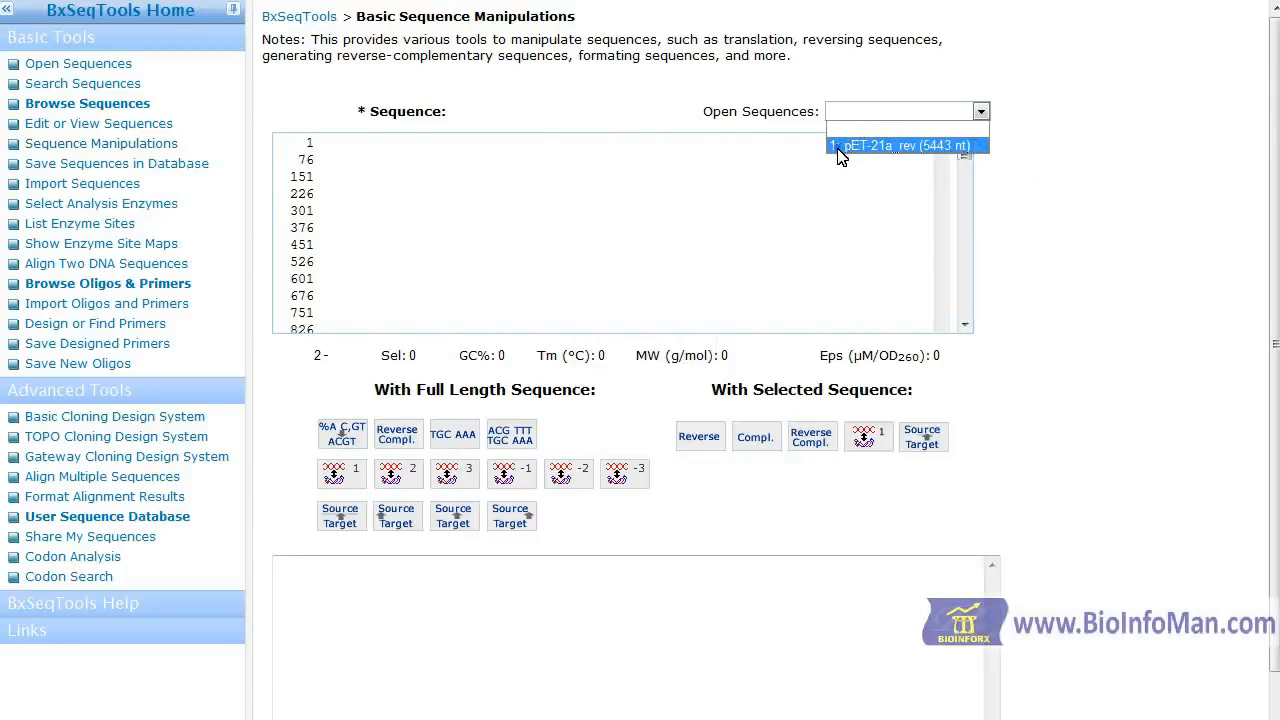
{"action": "left_click", "coordinate": [900, 145]}
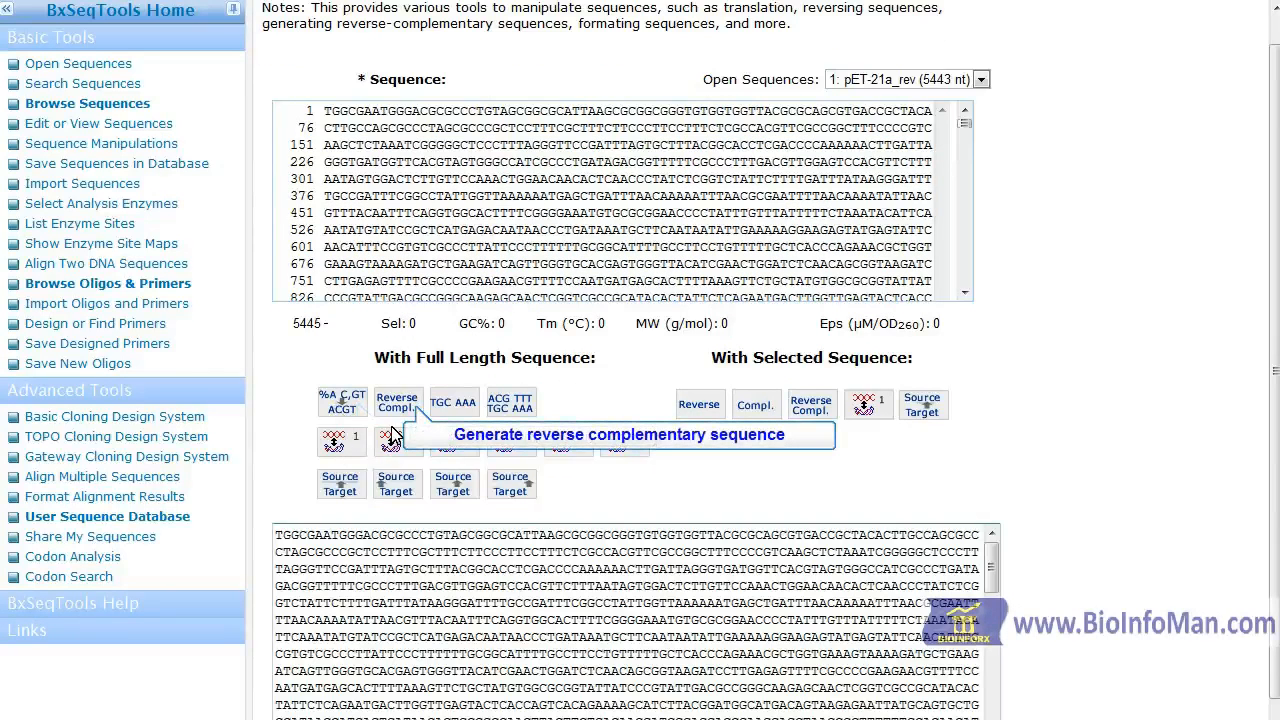
Generate the full sequence's reverse complement, then its single-strand and double-strand formats
{"action": "left_click", "coordinate": [452, 402]}
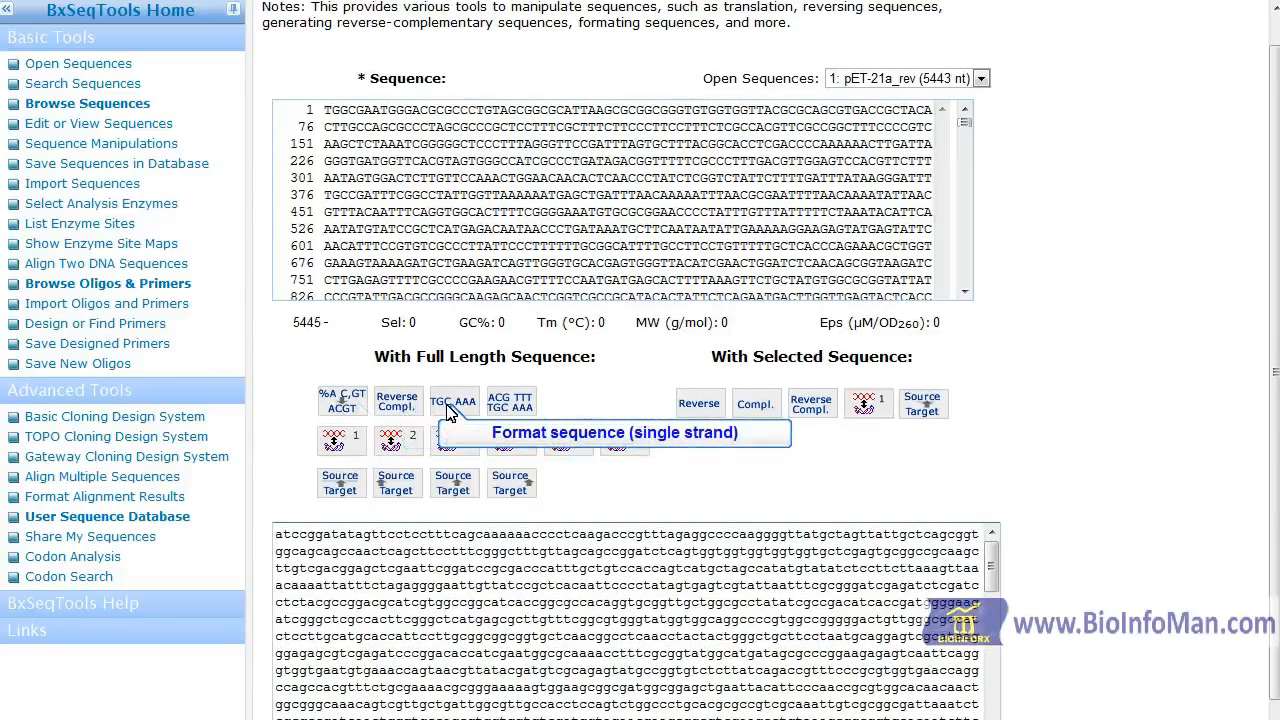
{"action": "left_click", "coordinate": [510, 401]}
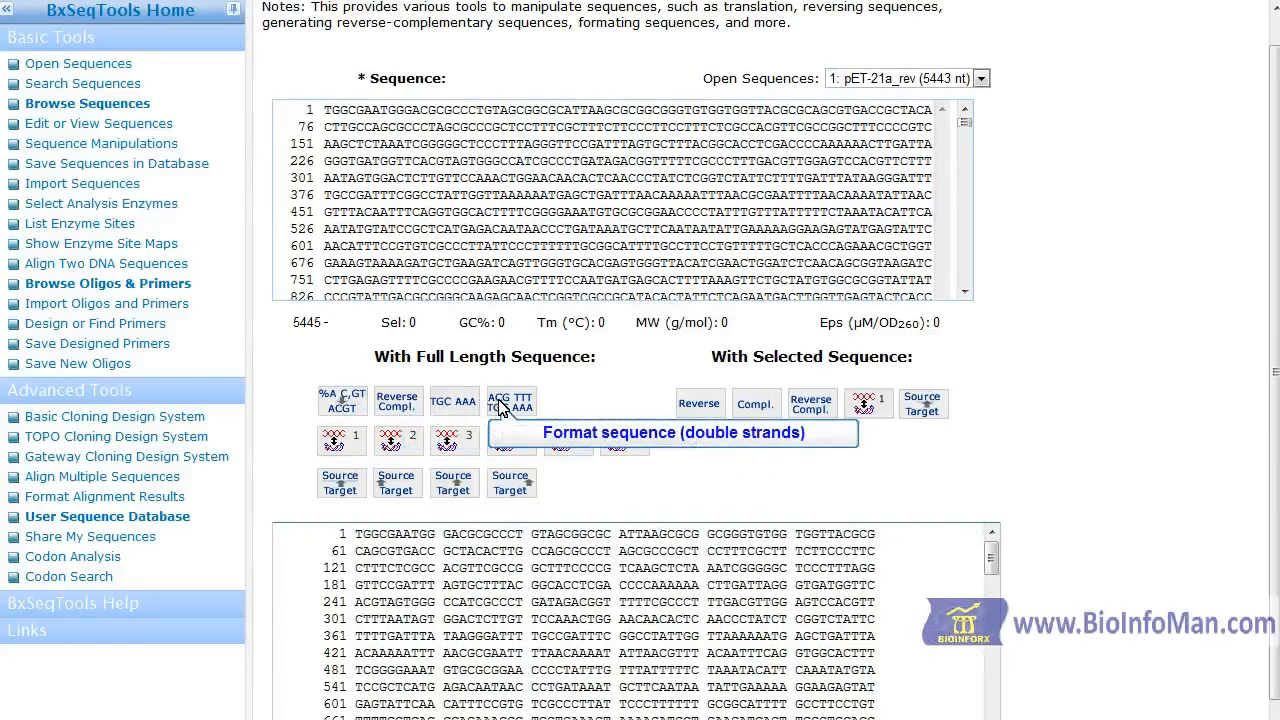
{"action": "left_click", "coordinate": [341, 440]}
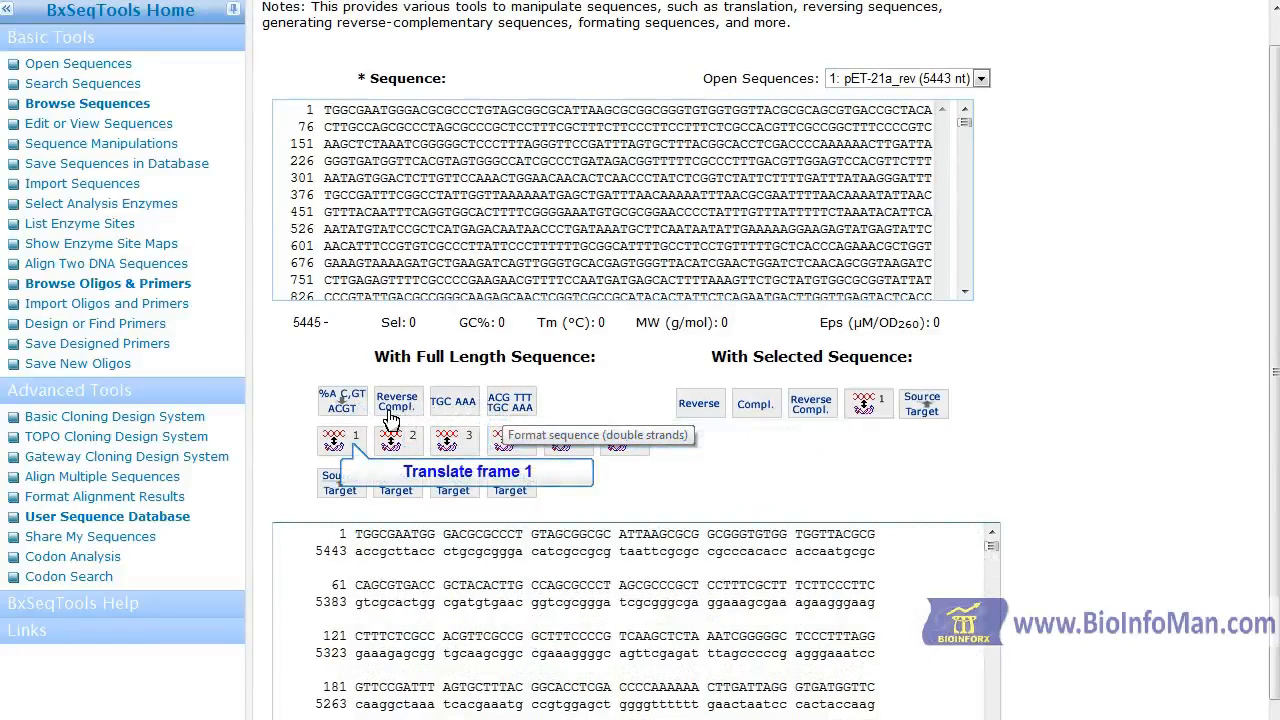
Translate the full pET-21a_rev sequence in frame 1, another forward frame and a reverse frame
{"action": "left_click", "coordinate": [398, 440]}
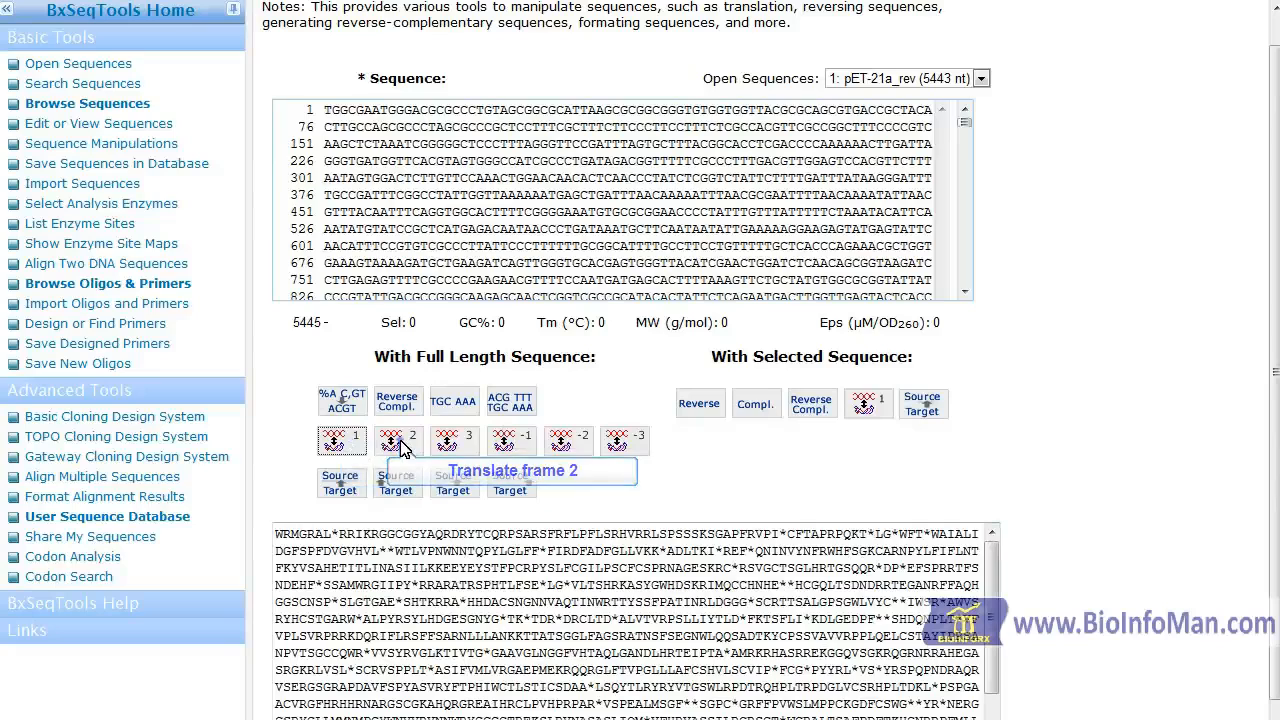
{"action": "left_click", "coordinate": [511, 440]}
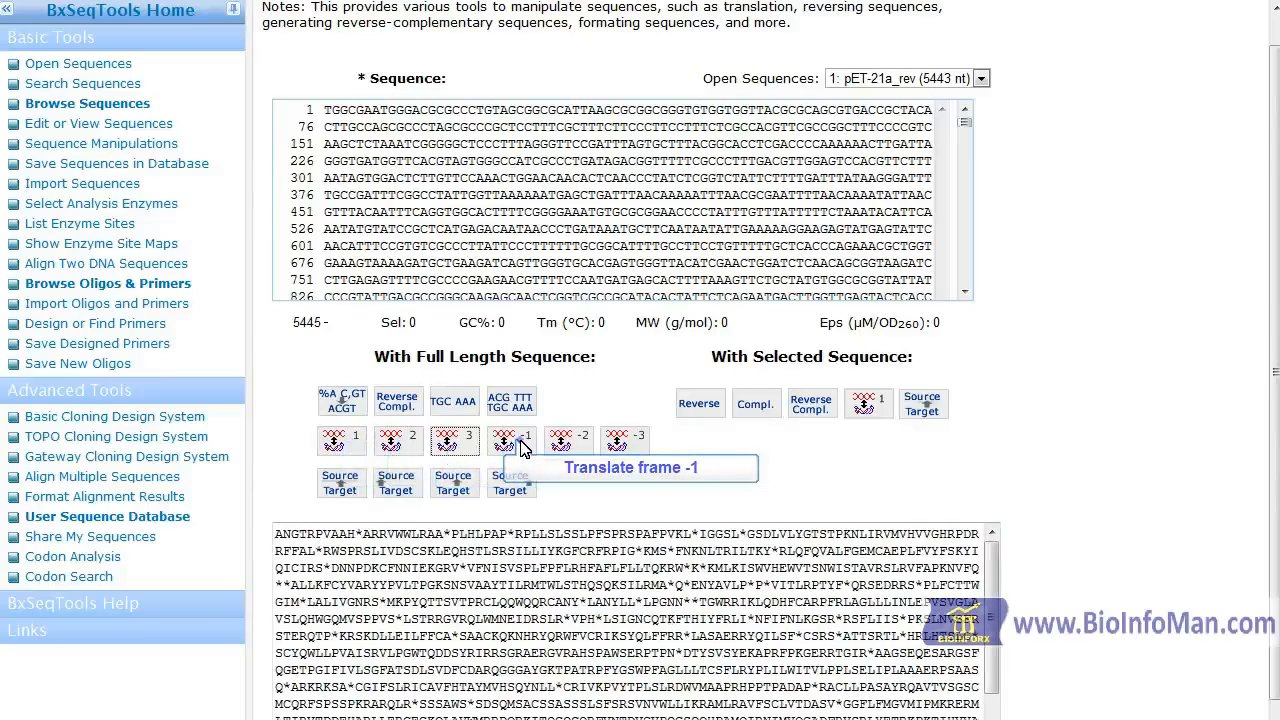
{"action": "left_click", "coordinate": [624, 440]}
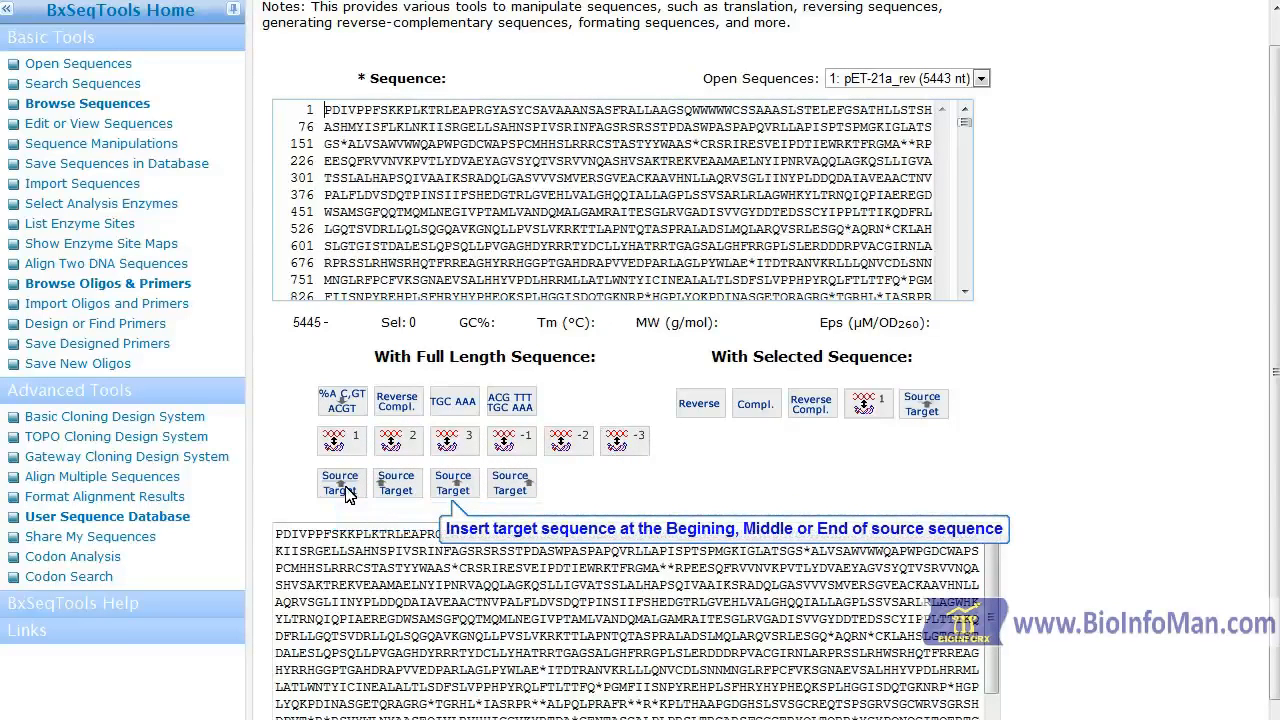
{"action": "mouse_move", "coordinate": [372, 493]}
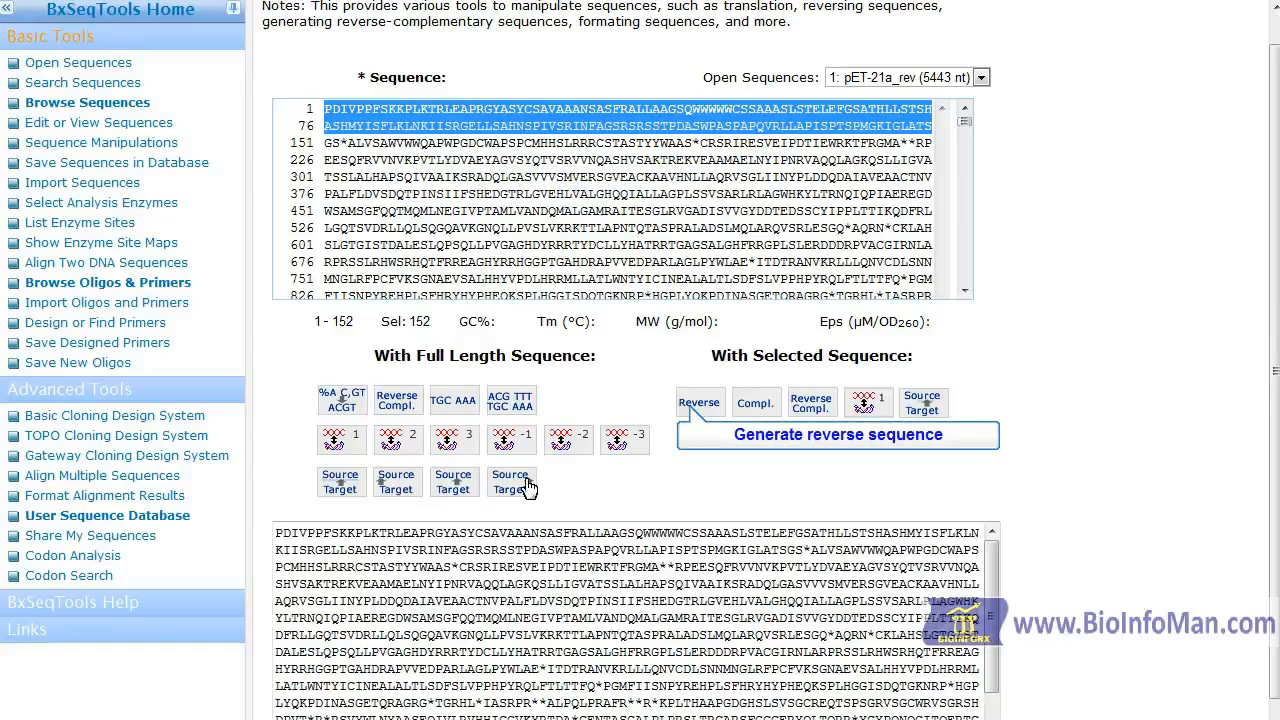
Reverse, complement and reverse-complement the 152-residue selection, ending on the Quick Start home page
{"action": "left_click", "coordinate": [755, 402]}
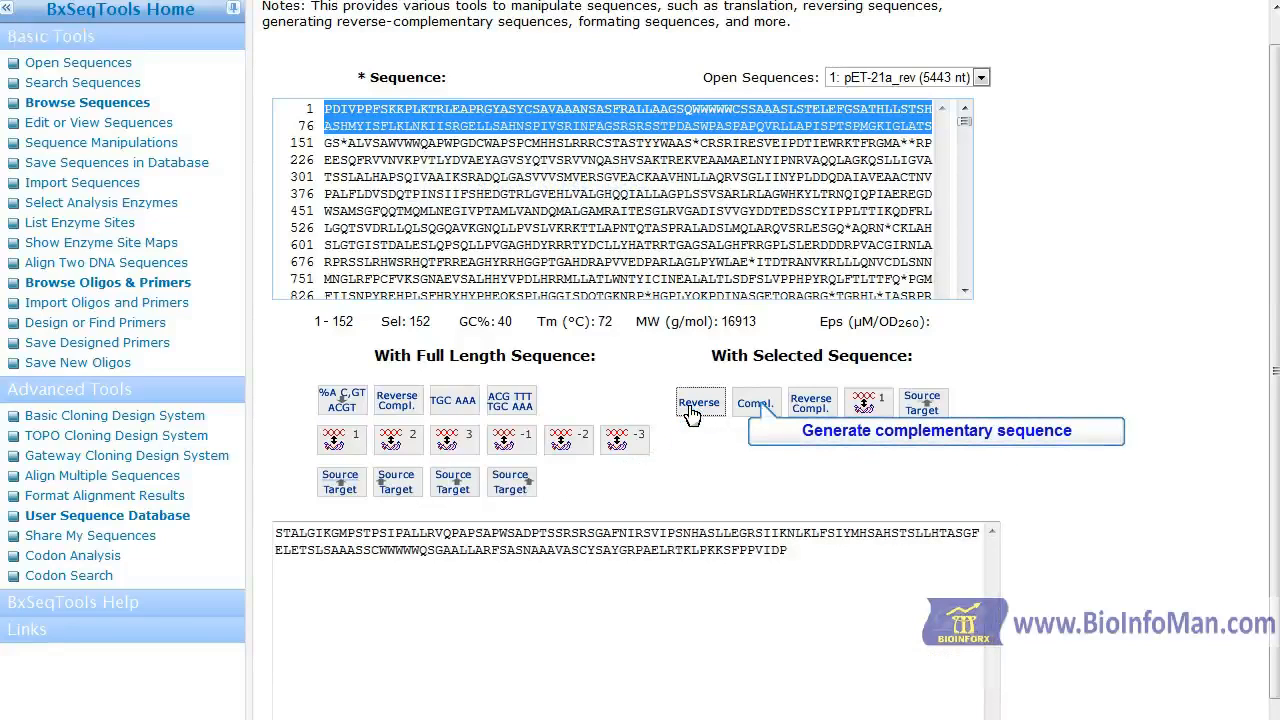
{"action": "mouse_move", "coordinate": [757, 403]}
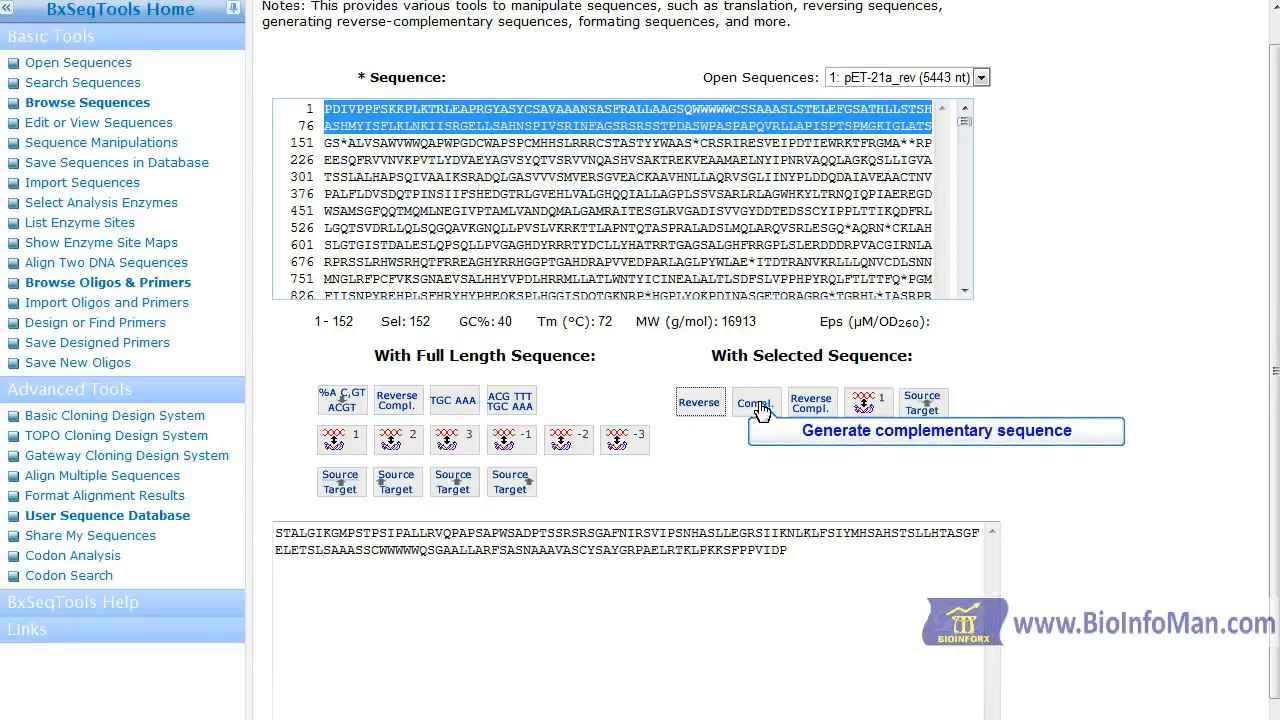
{"action": "left_click", "coordinate": [811, 399]}
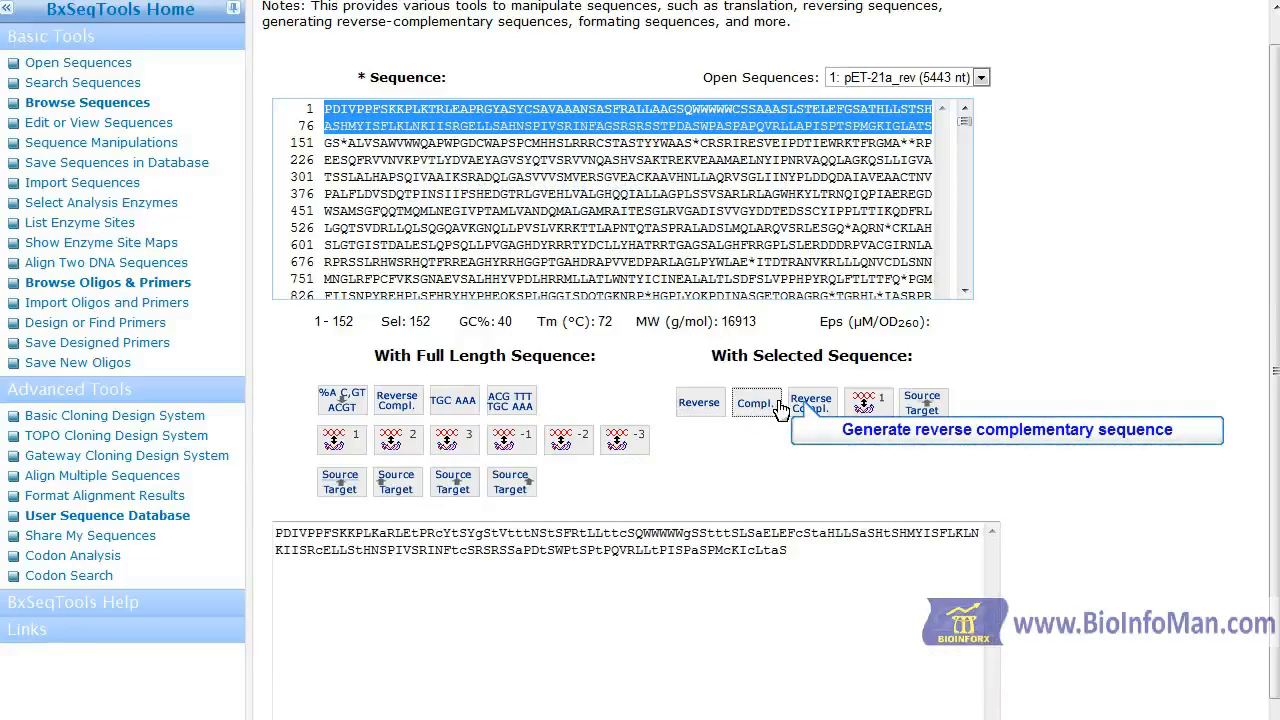
{"action": "left_click", "coordinate": [868, 401]}
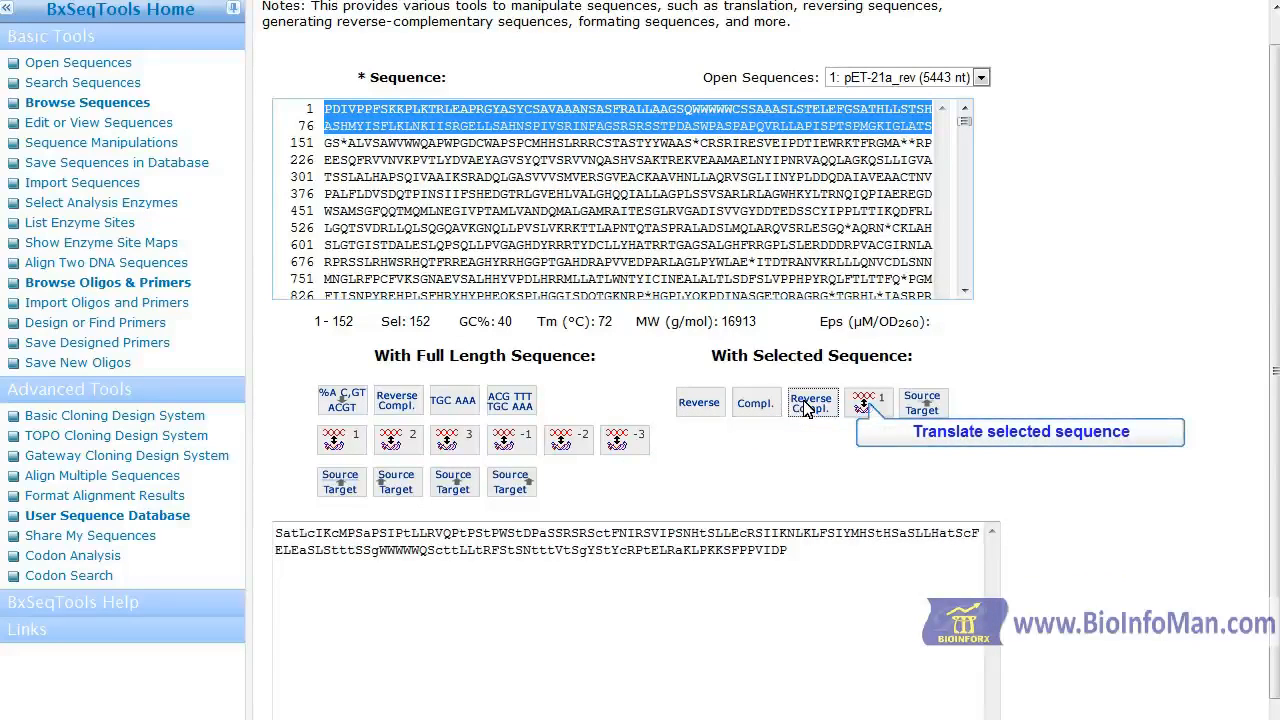
{"action": "mouse_move", "coordinate": [928, 410]}
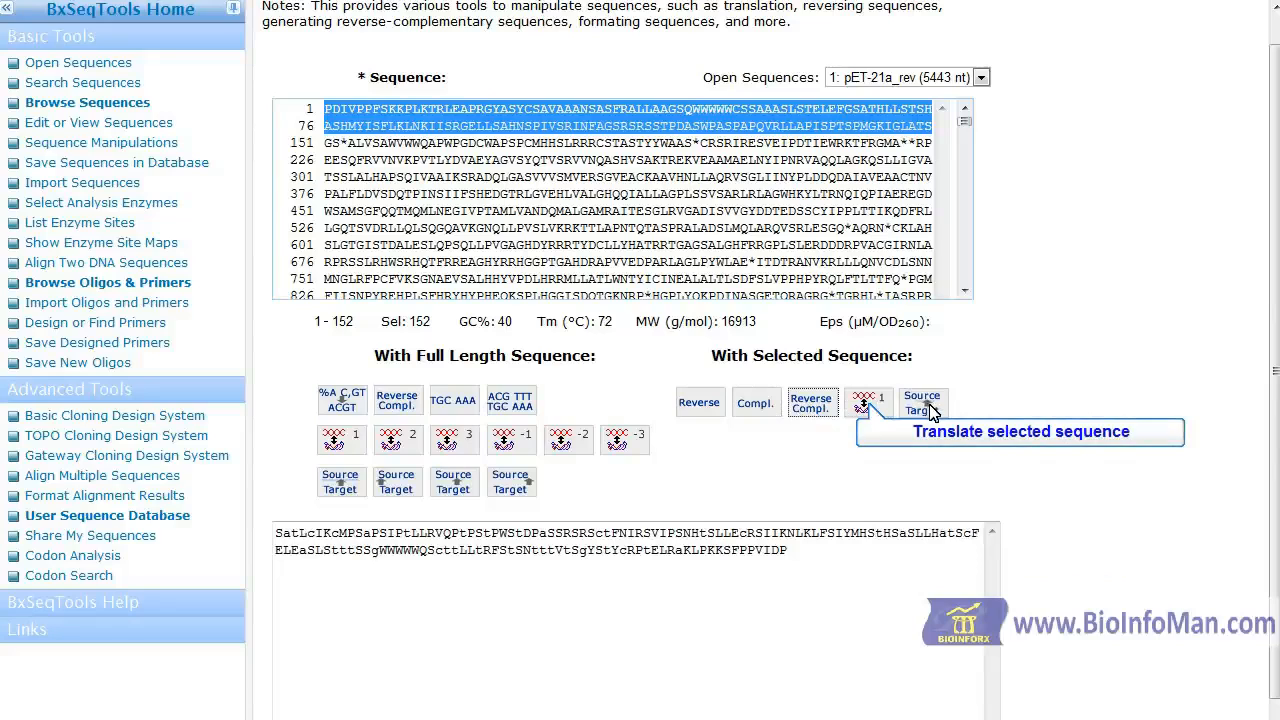
{"action": "left_click", "coordinate": [921, 400]}
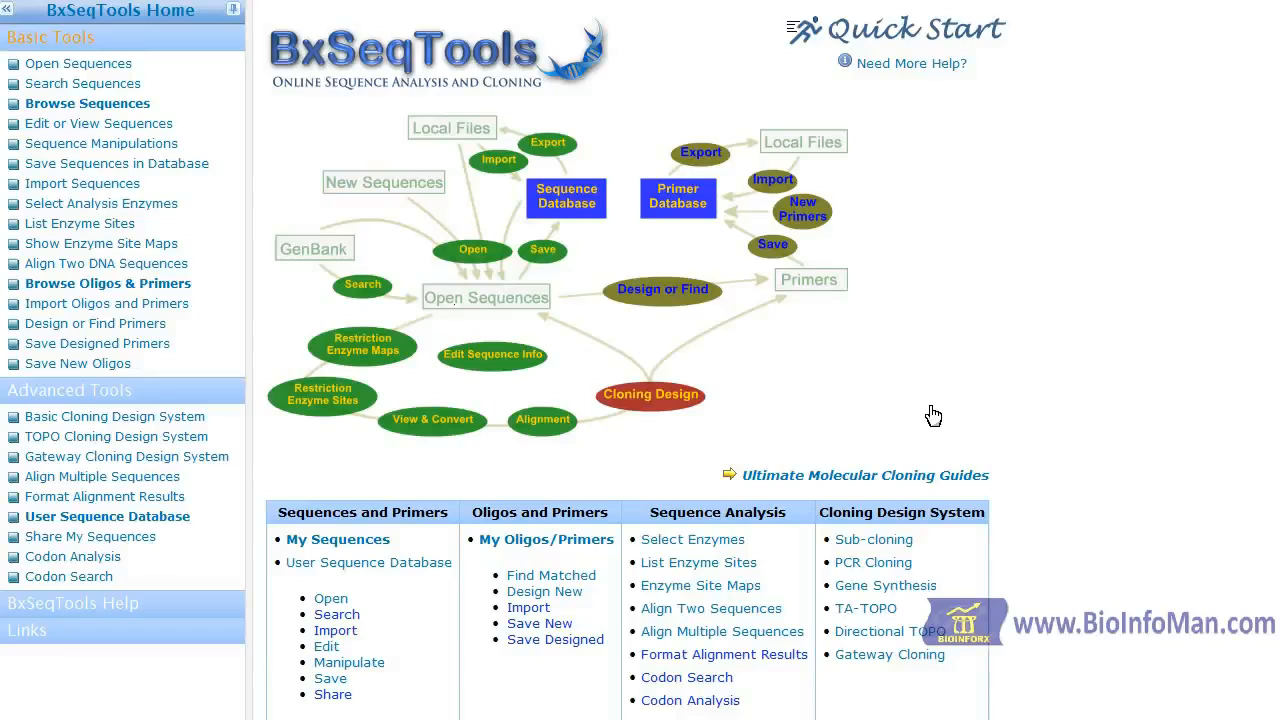
{"action": "mouse_move", "coordinate": [202, 300]}
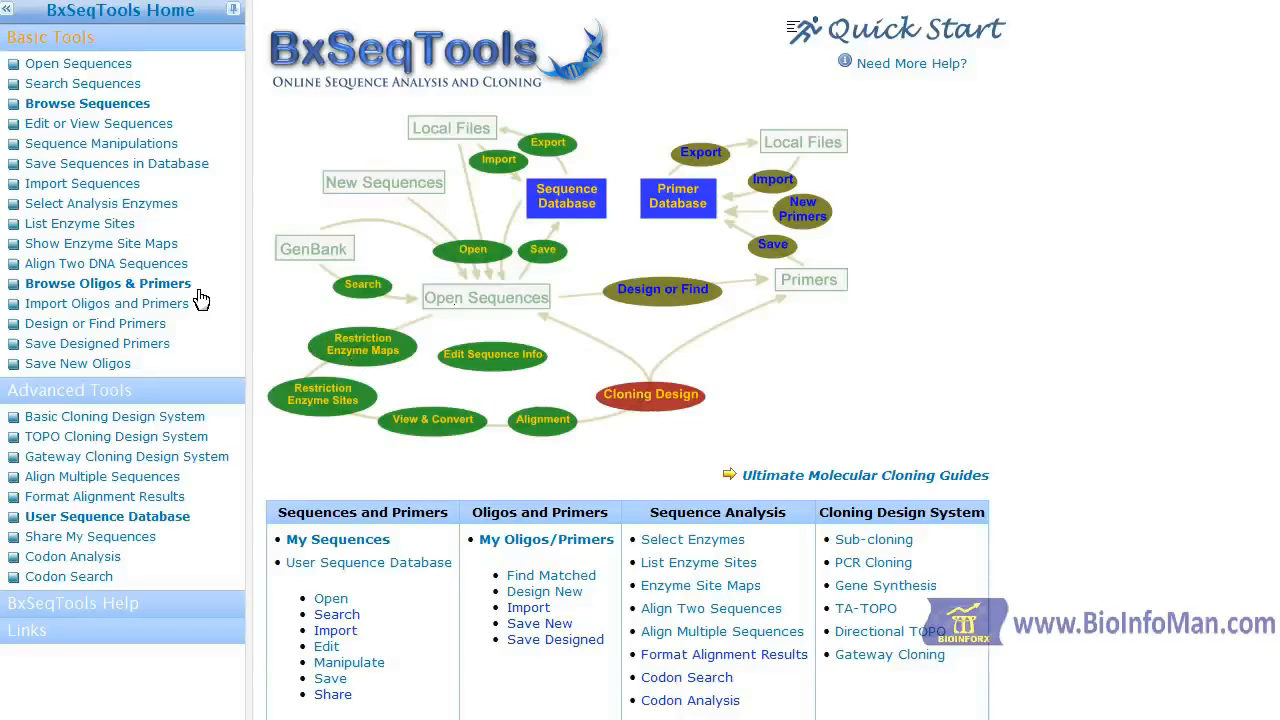